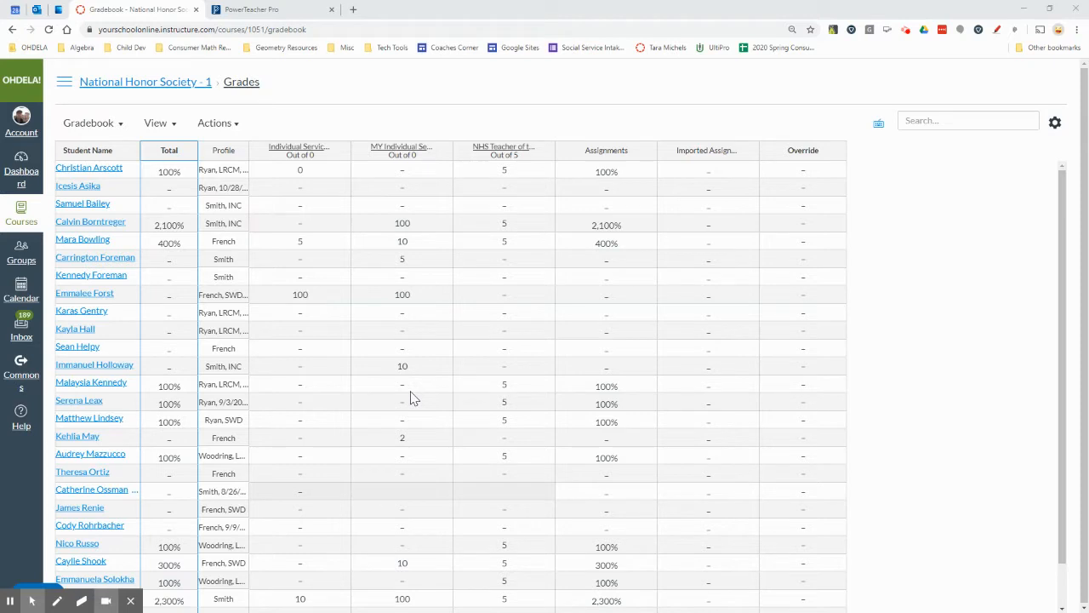
mouse_move(349, 368)
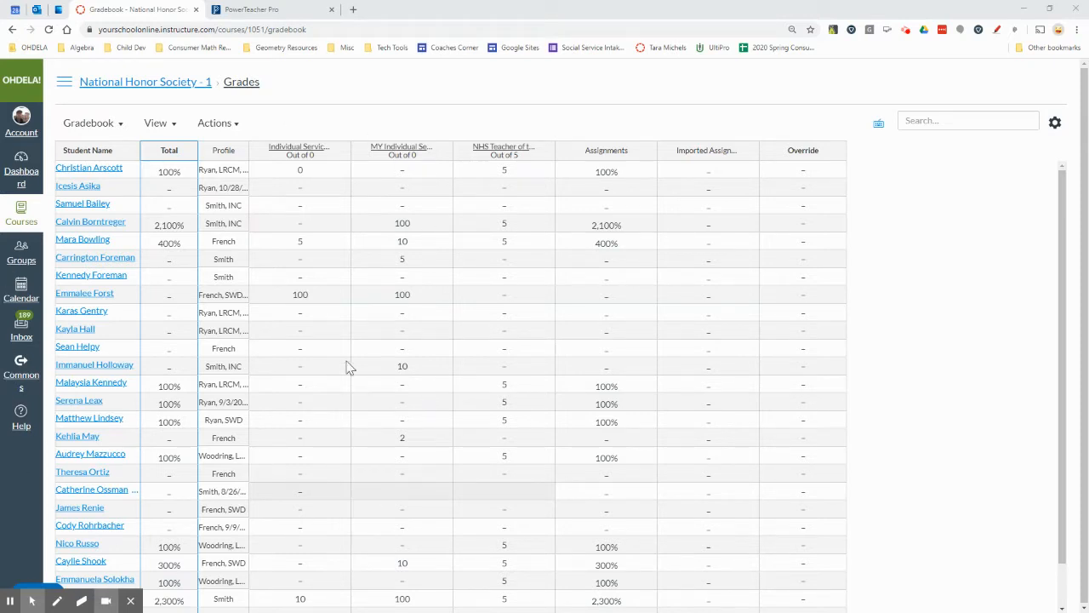
mouse_move(228, 152)
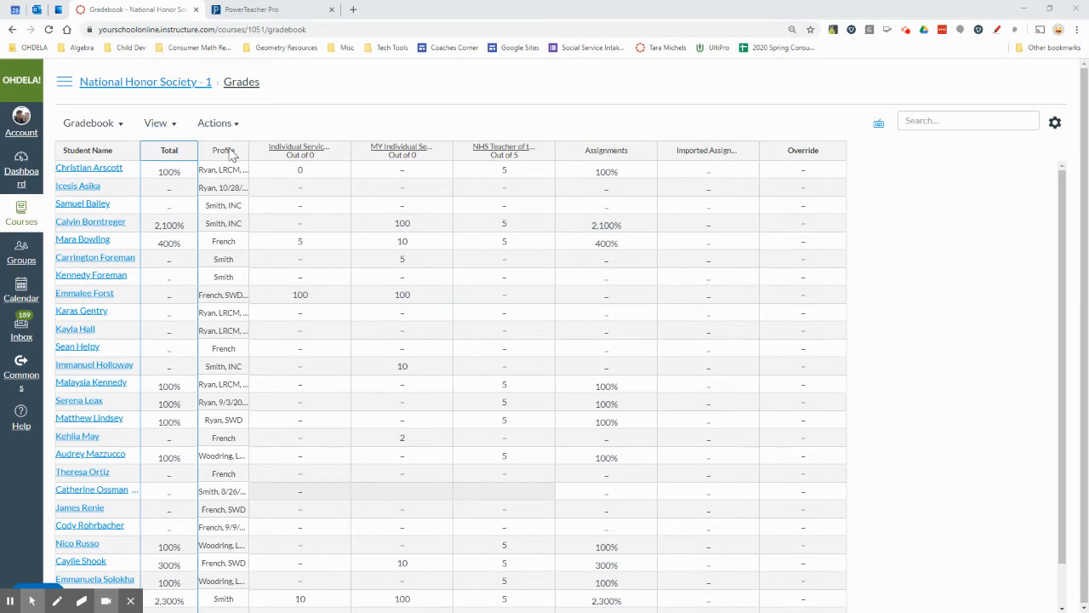
mouse_move(122, 427)
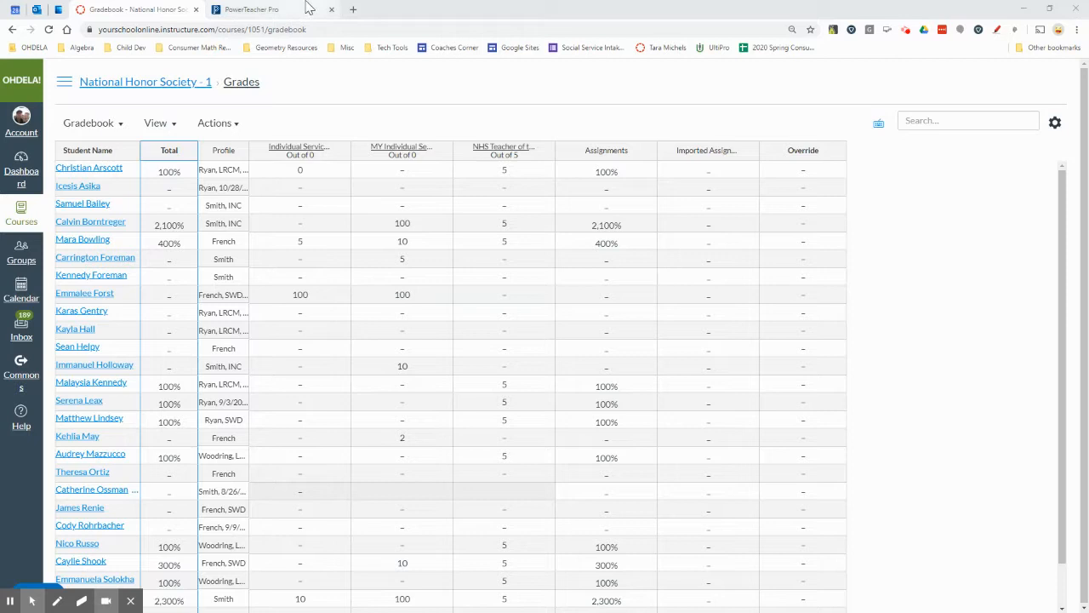
mouse_move(162, 181)
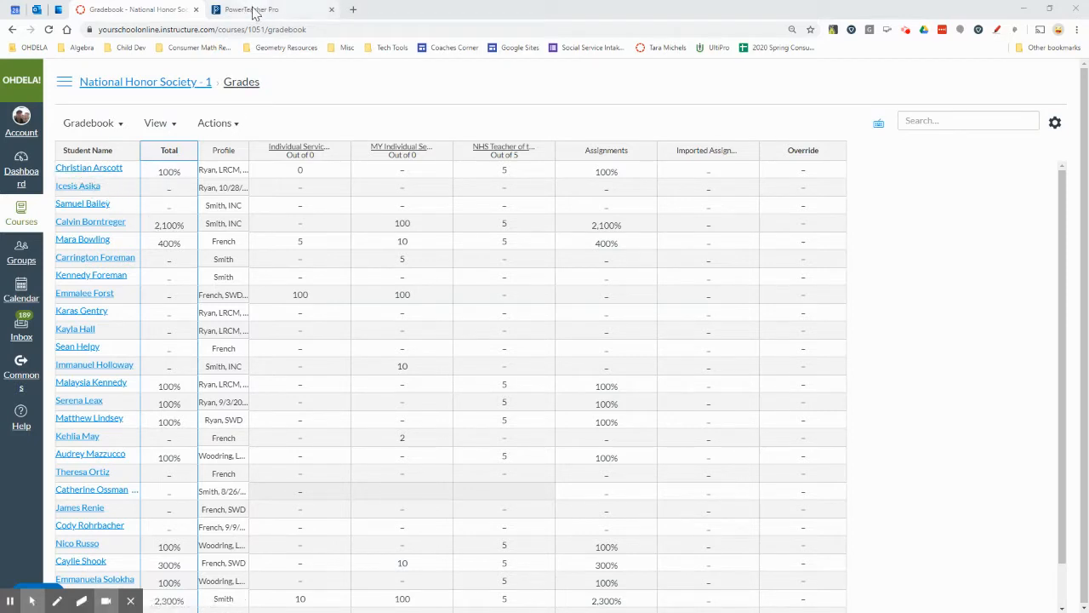
Launch National Honor Society in PowerTeacher Pro from the PowerSchool current classes page.
click(255, 10)
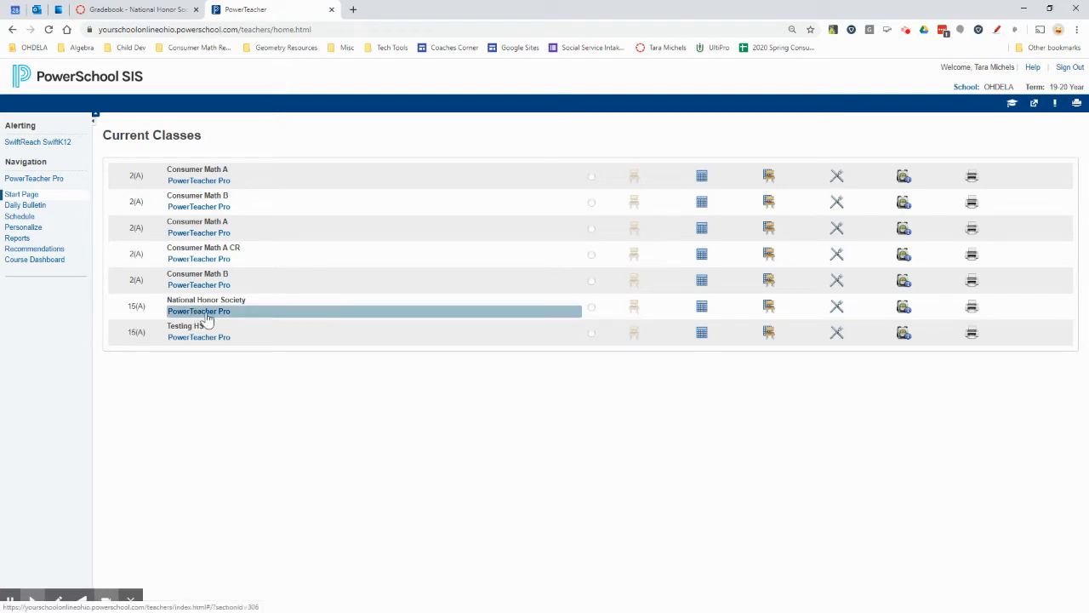
click(197, 309)
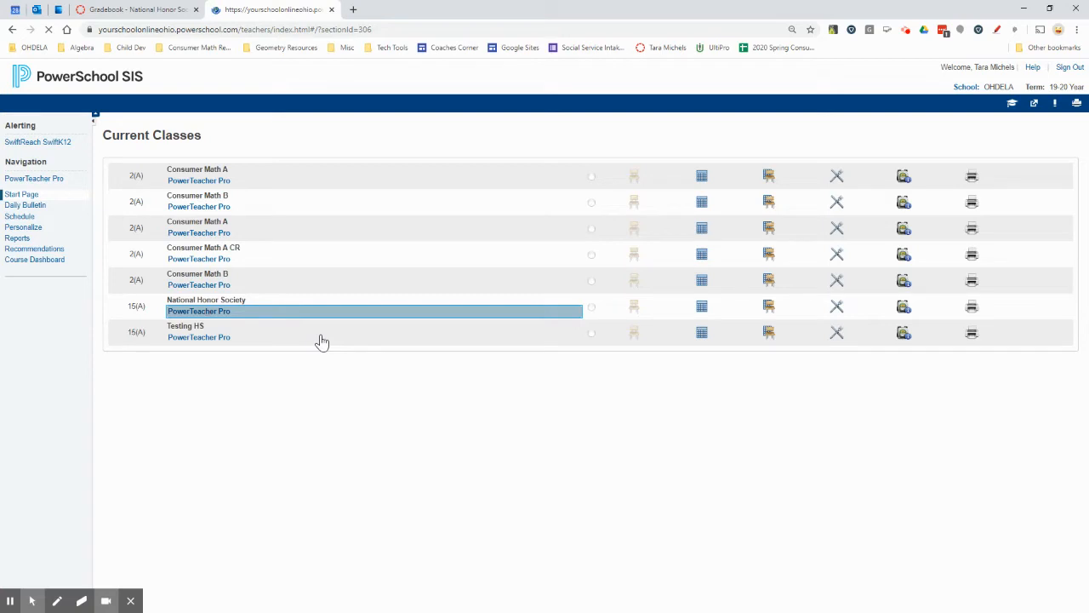
Bring up the S2 Comment Verification grades grid listing the National Honor Society students.
click(198, 310)
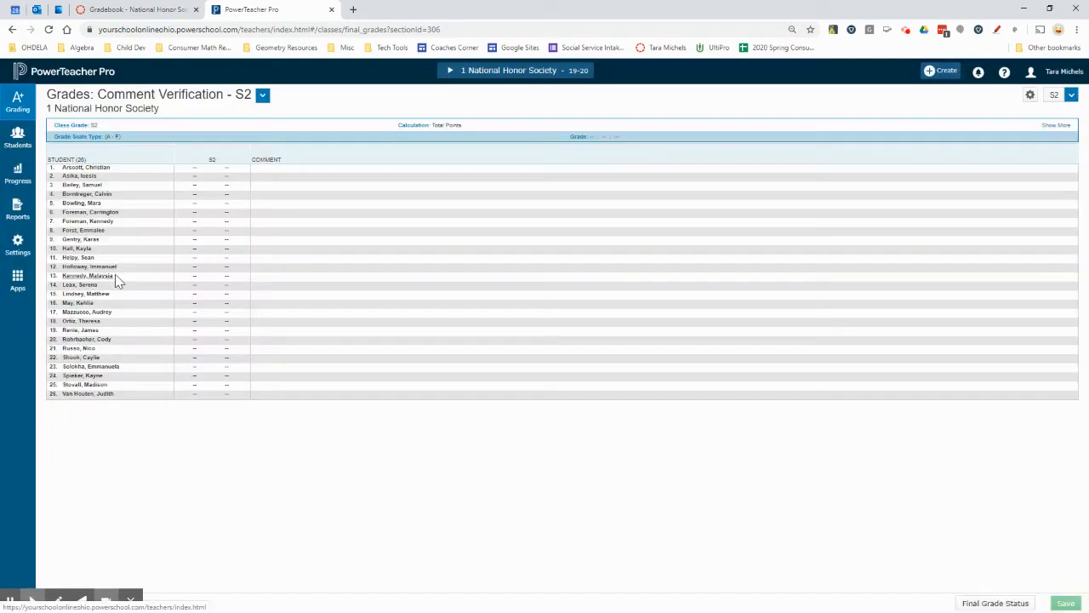
mouse_move(249, 419)
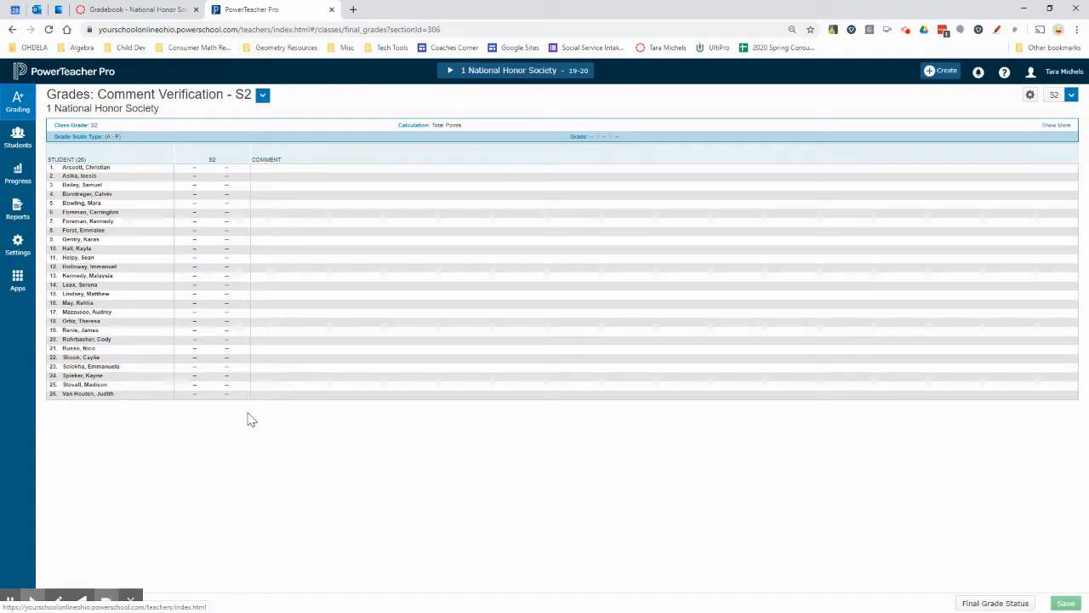
mouse_move(126, 185)
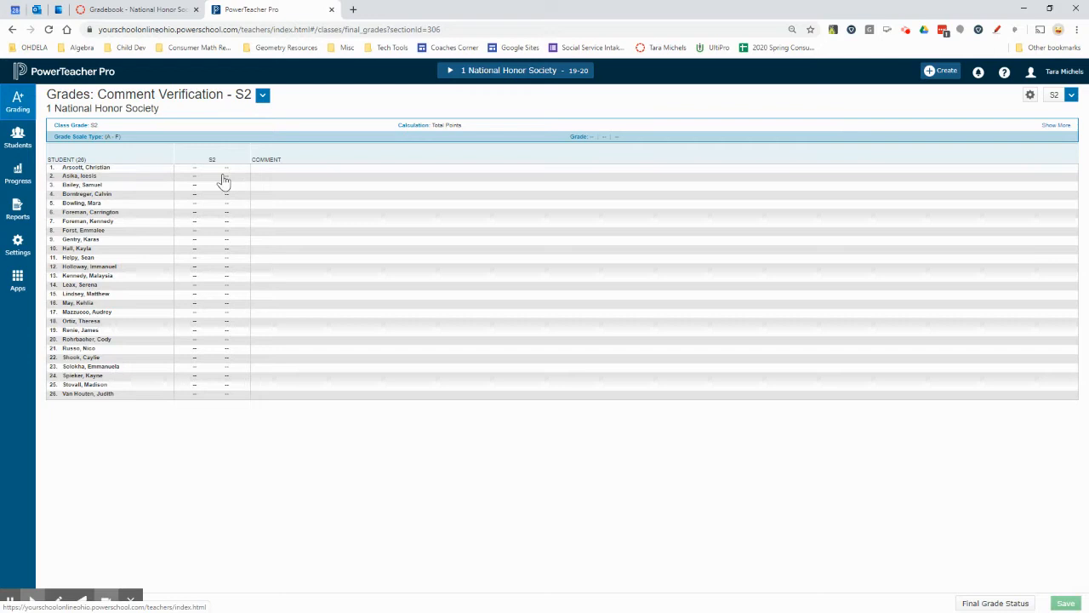
Enter 100 percent as the first student's S2 grade, which displays as an A.
click(211, 167)
text(A)
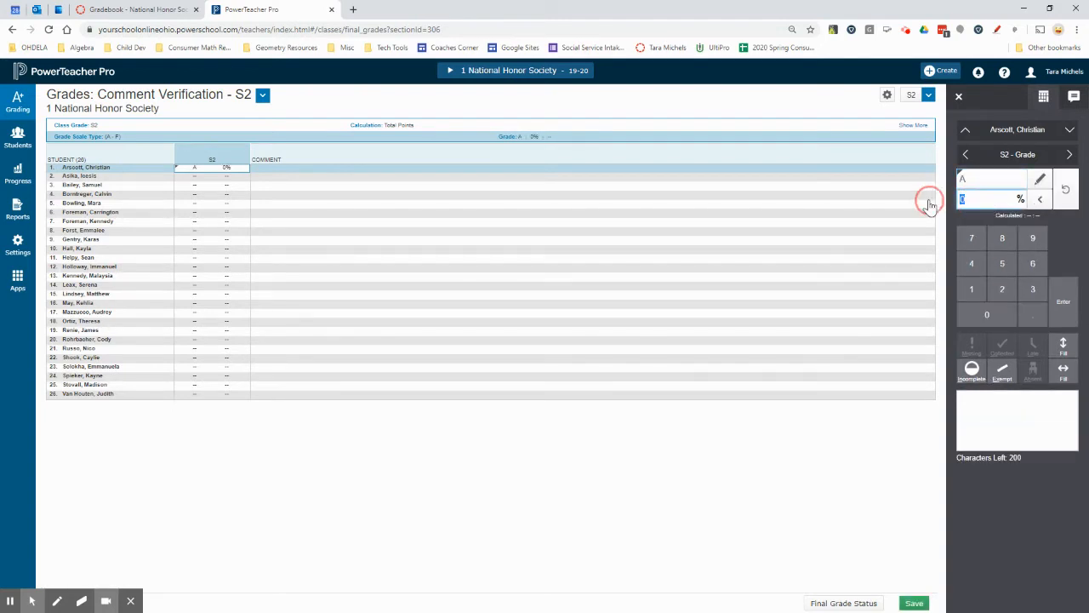
text(100)
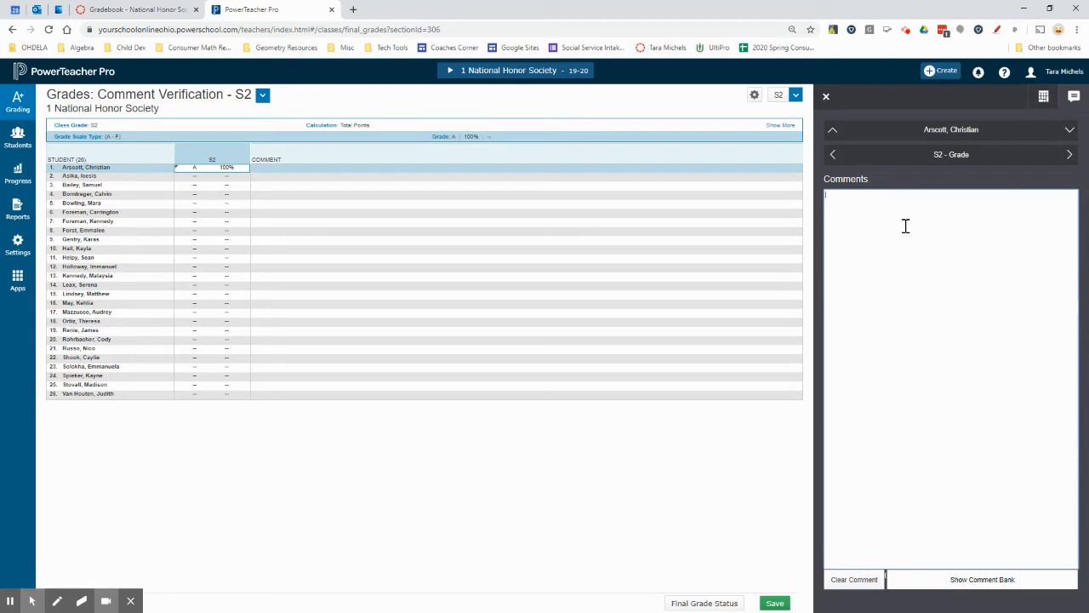
Write the comment "Attends all meetings" for the first student and check the comment bank.
text(Attends all meetings)
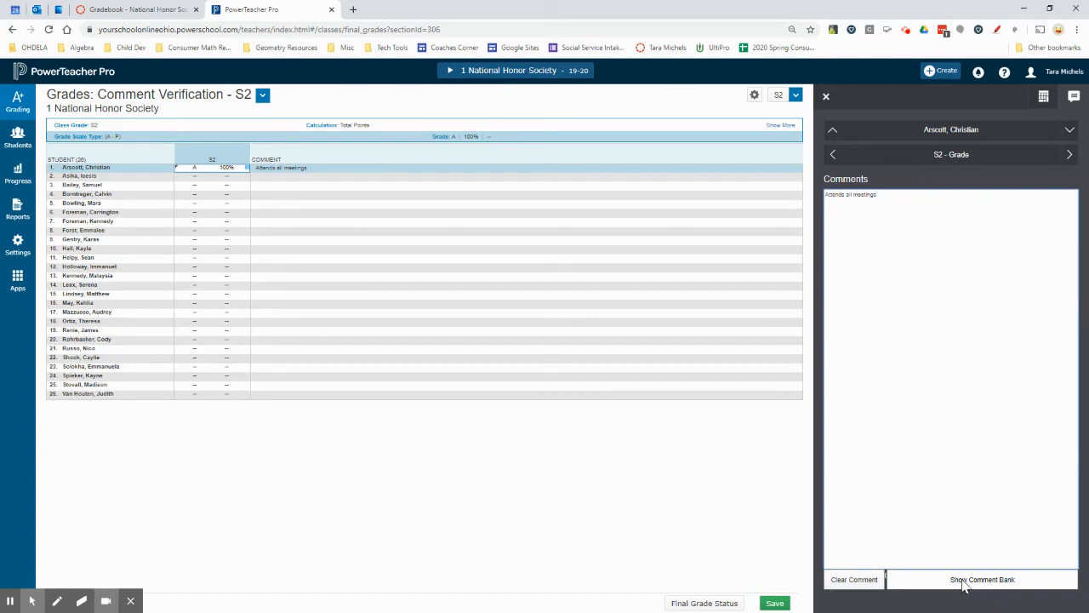
click(980, 579)
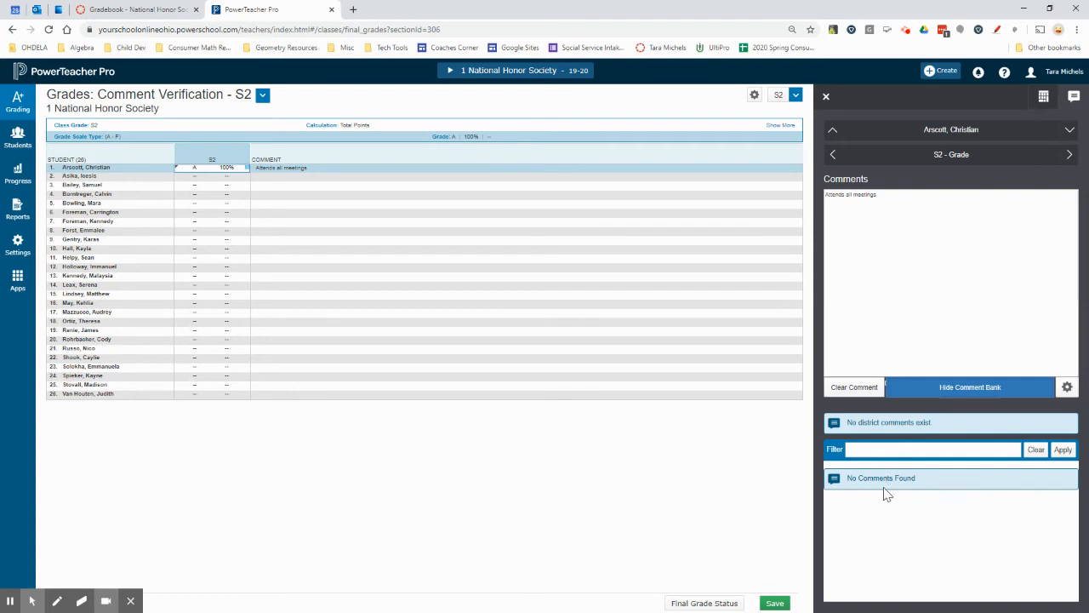
mouse_move(511, 307)
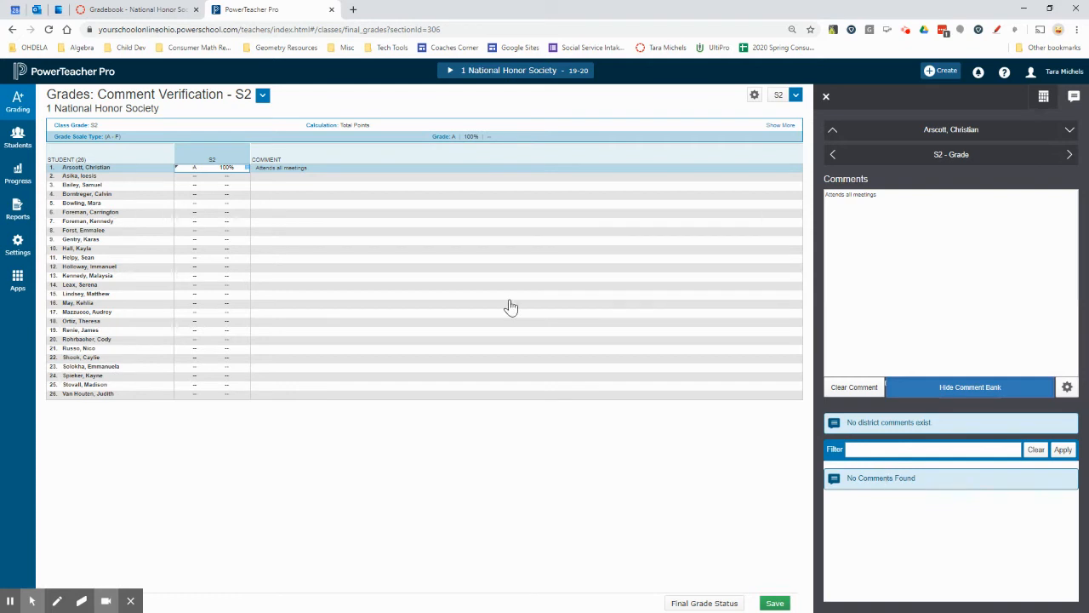
Leave the empty comment bank and return to the first student's A, 100 grade details.
click(1042, 95)
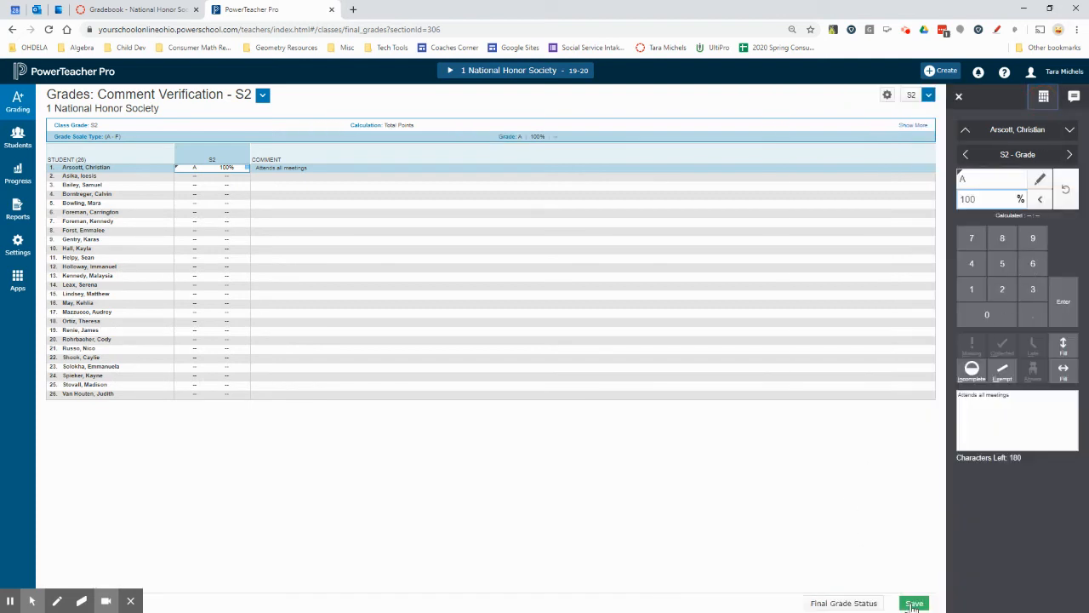
Save the first student's A, 100% grade with comment and close the side panel.
click(919, 602)
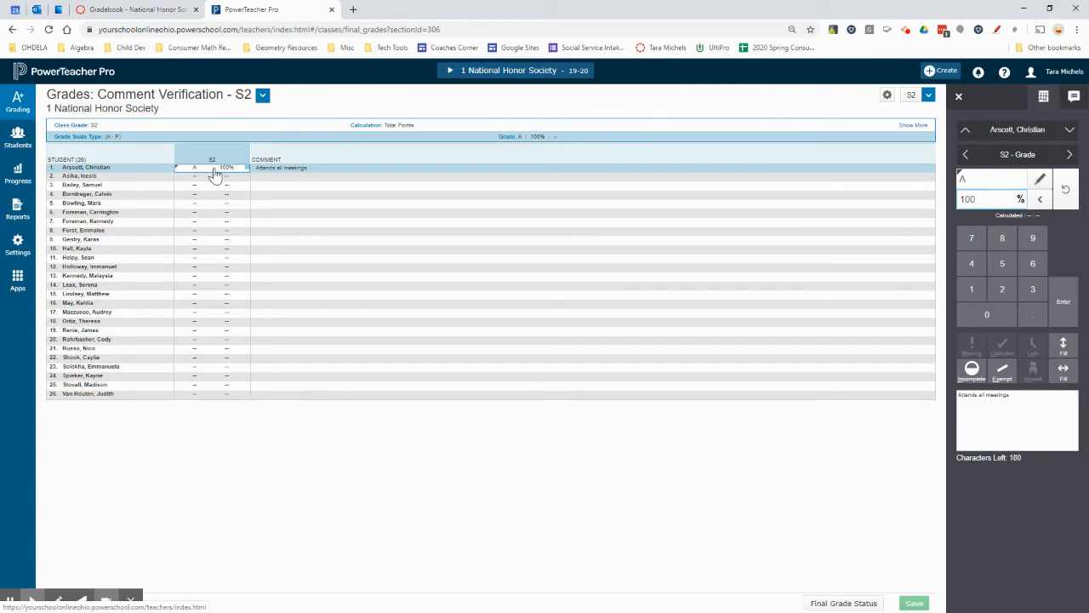
mouse_move(219, 391)
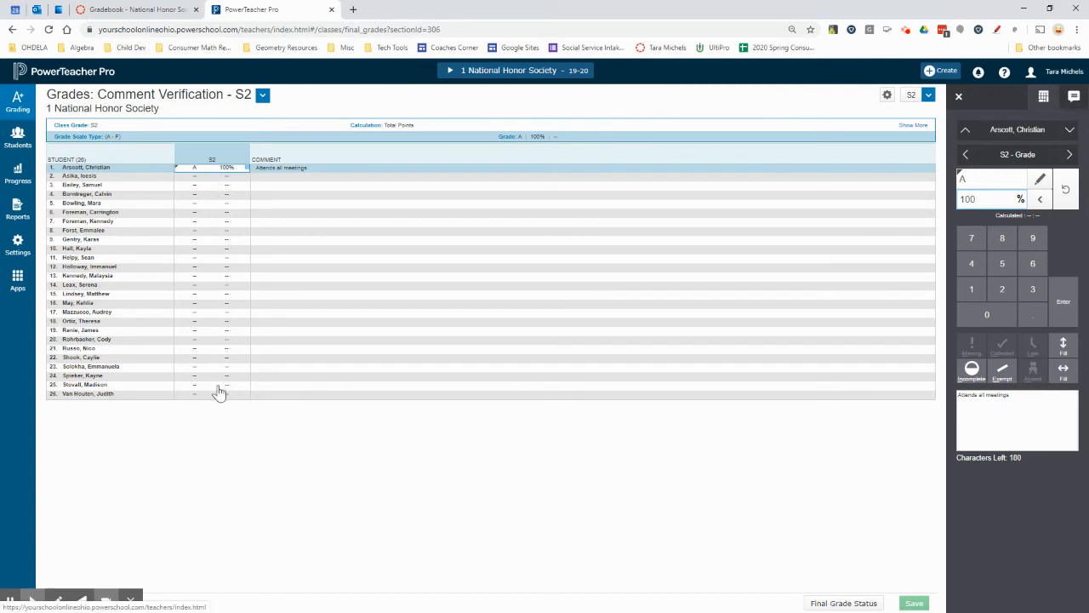
click(211, 395)
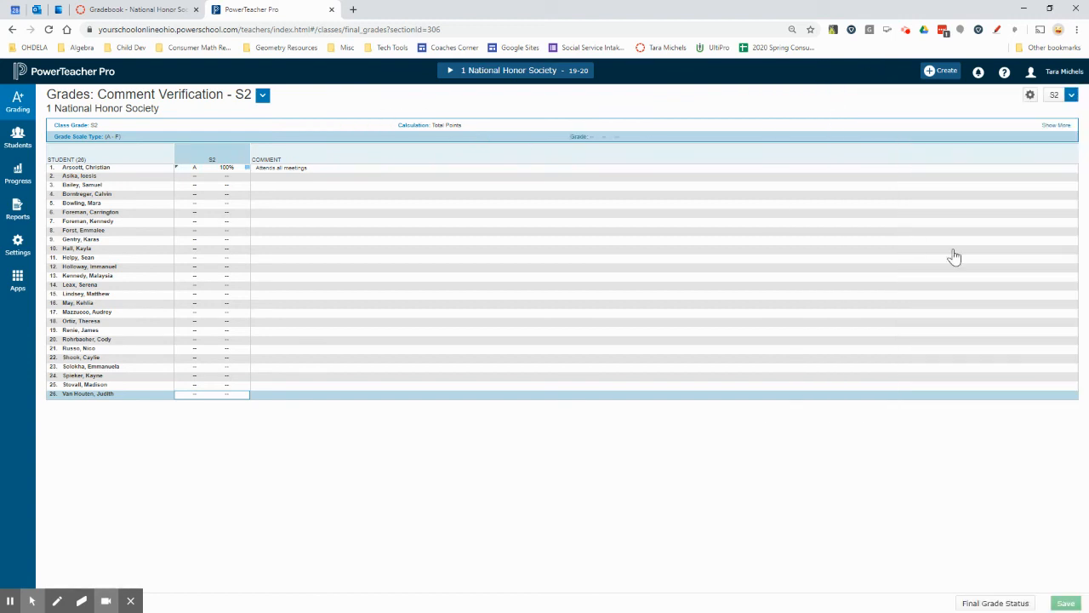
mouse_move(996, 608)
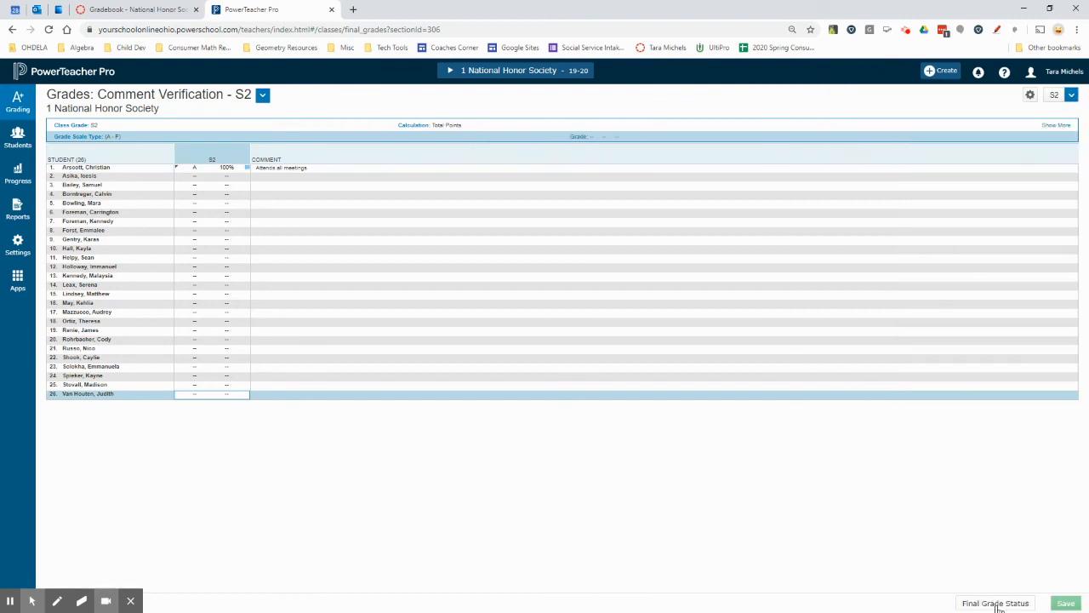
click(995, 602)
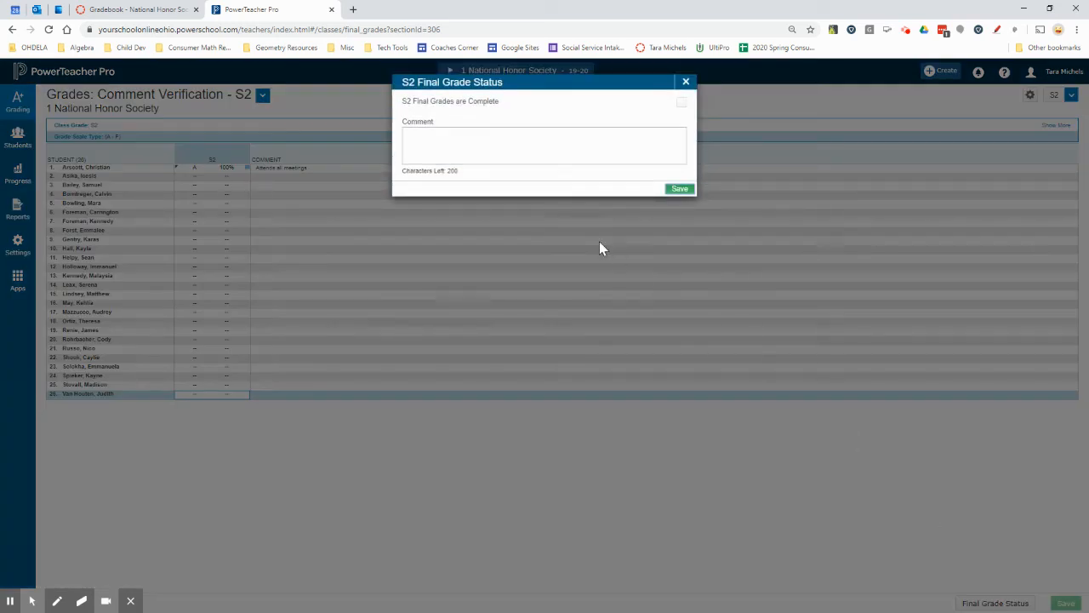
mouse_move(483, 112)
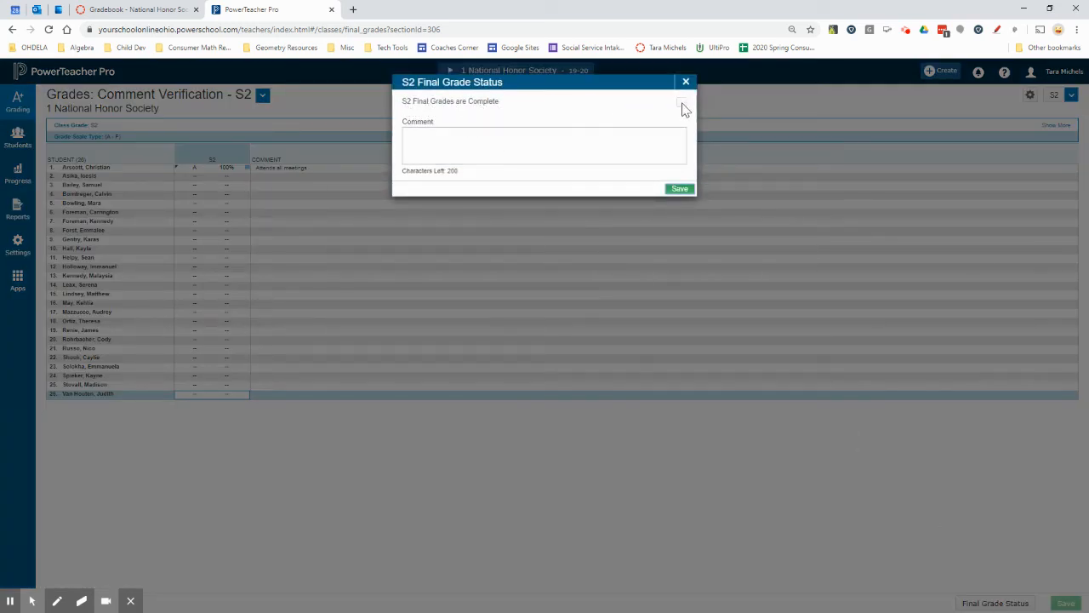
click(680, 103)
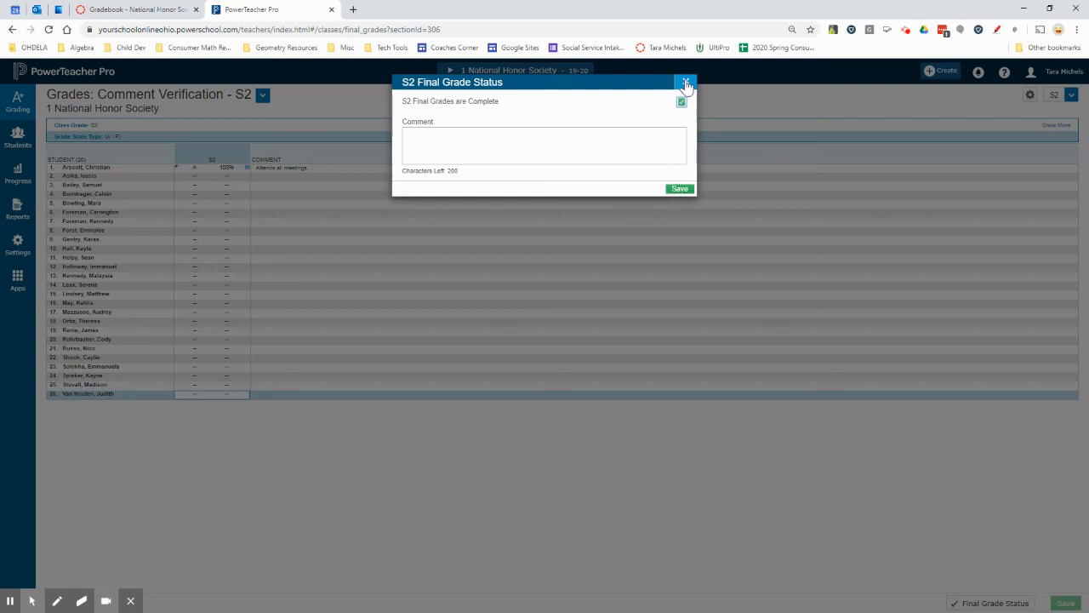
click(688, 81)
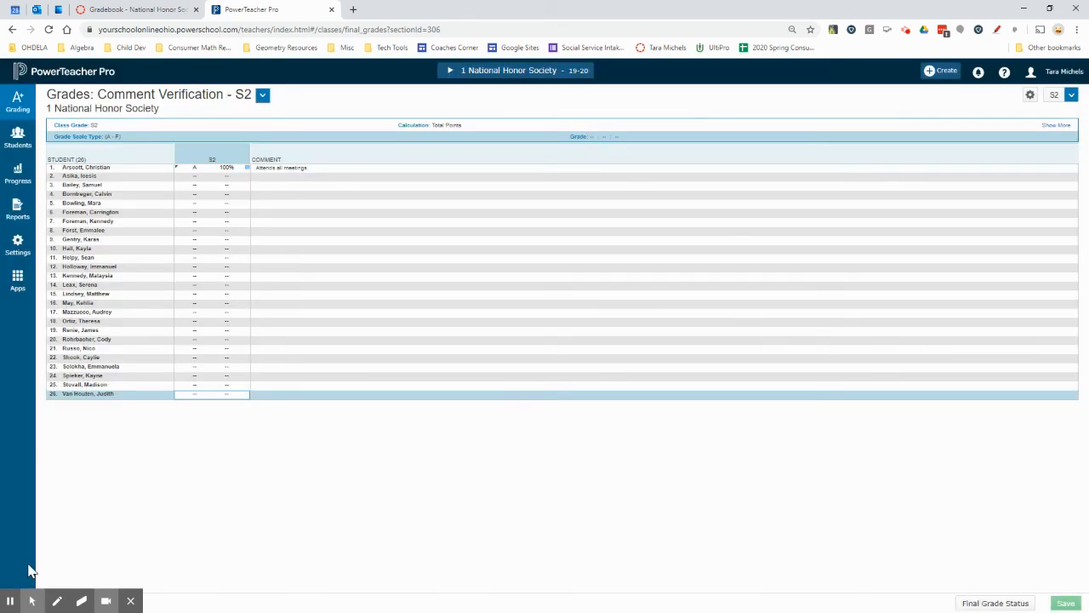
mouse_move(153, 491)
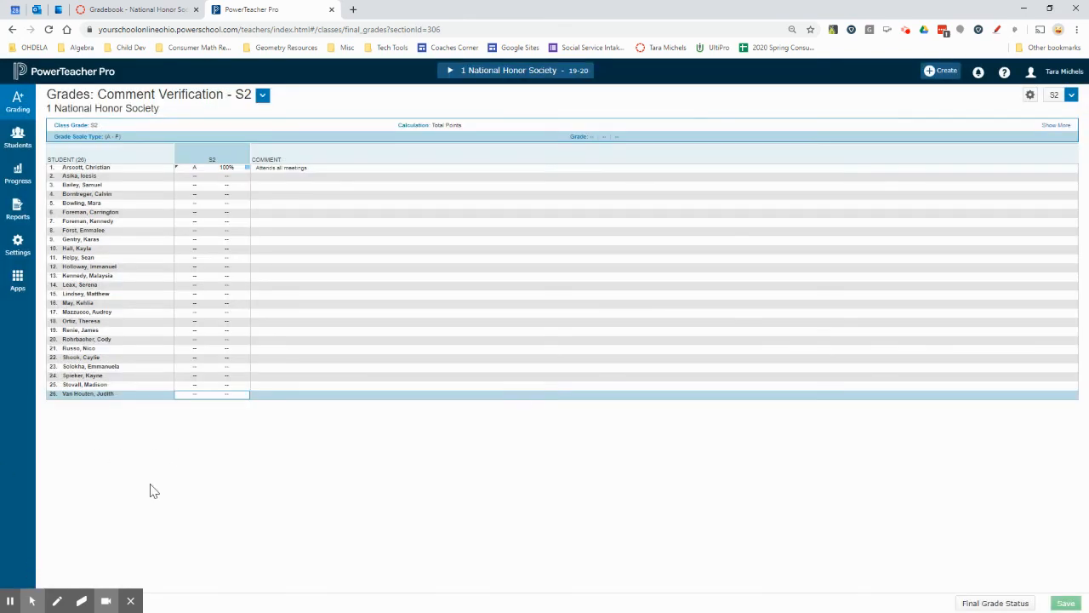
mouse_move(10, 600)
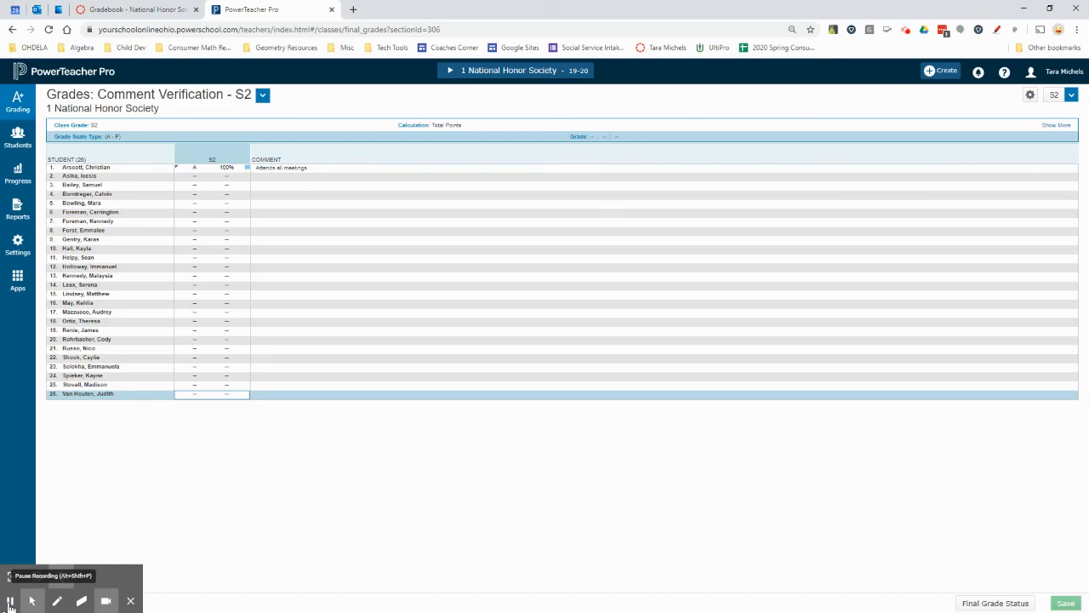